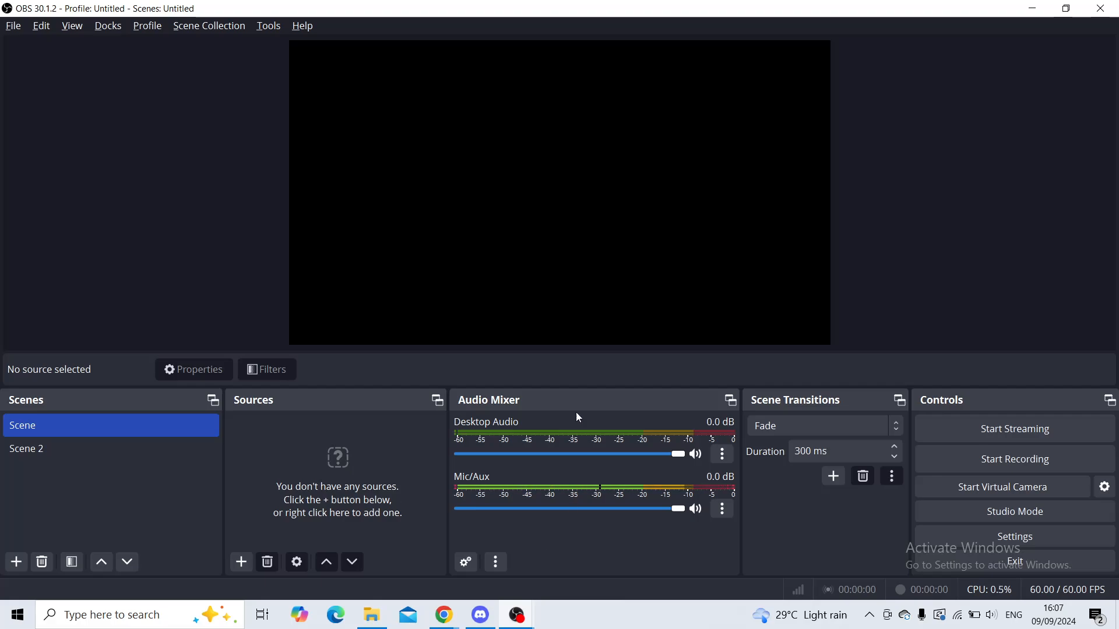
pyautogui.moveTo(461, 424)
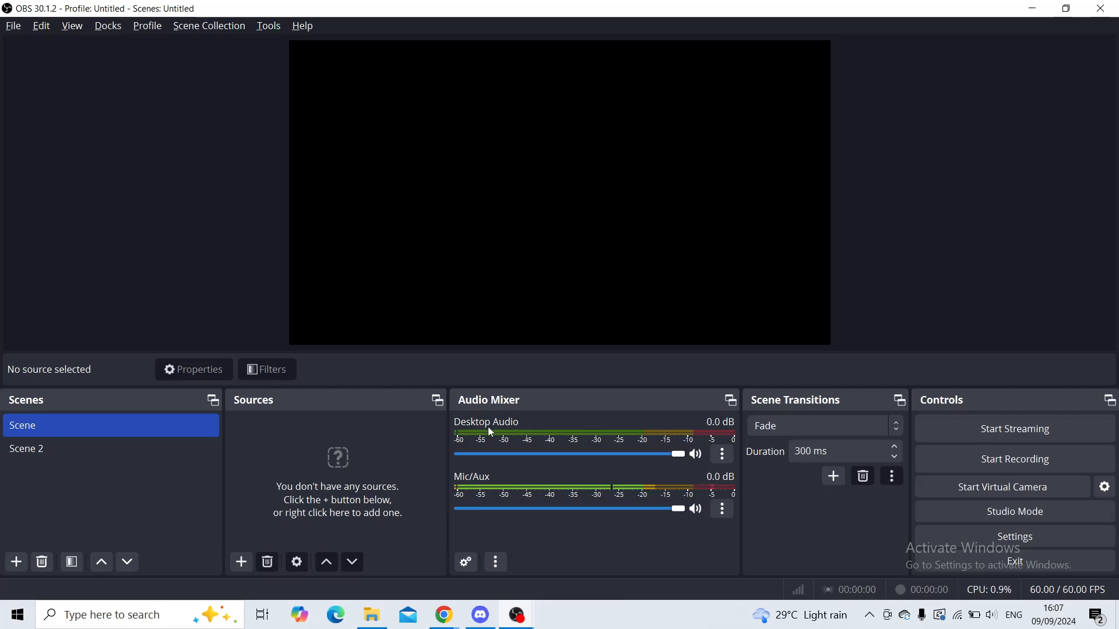
pyautogui.moveTo(473, 483)
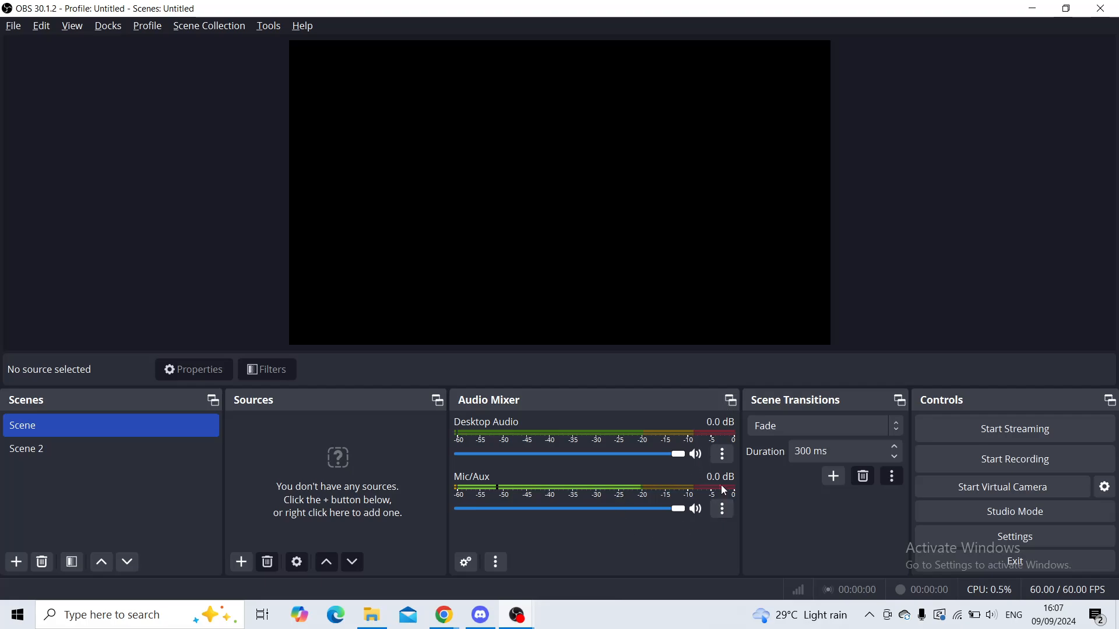
# Hide Desktop Audio from the audio mixer, leaving only Mic/Aux visible.
pyautogui.click(722, 453)
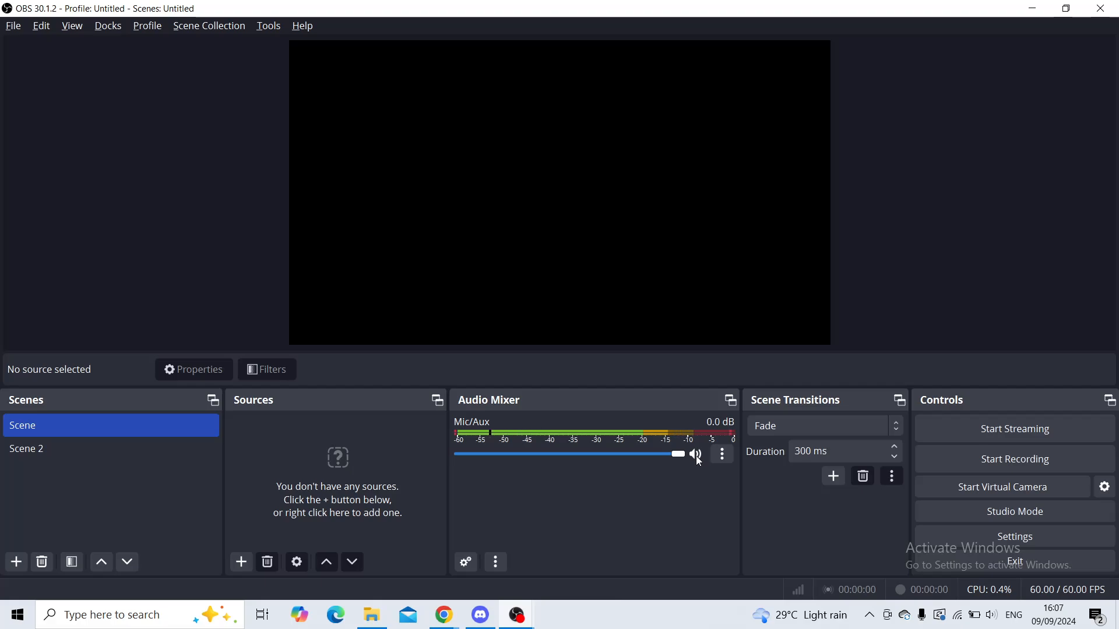
pyautogui.click(694, 454)
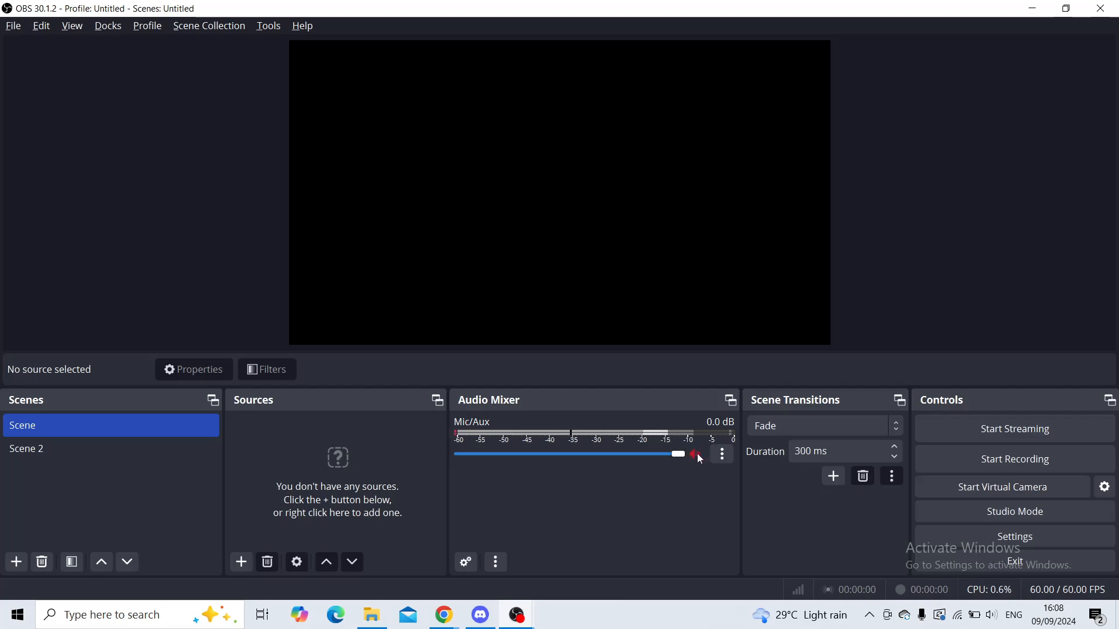
pyautogui.click(721, 453)
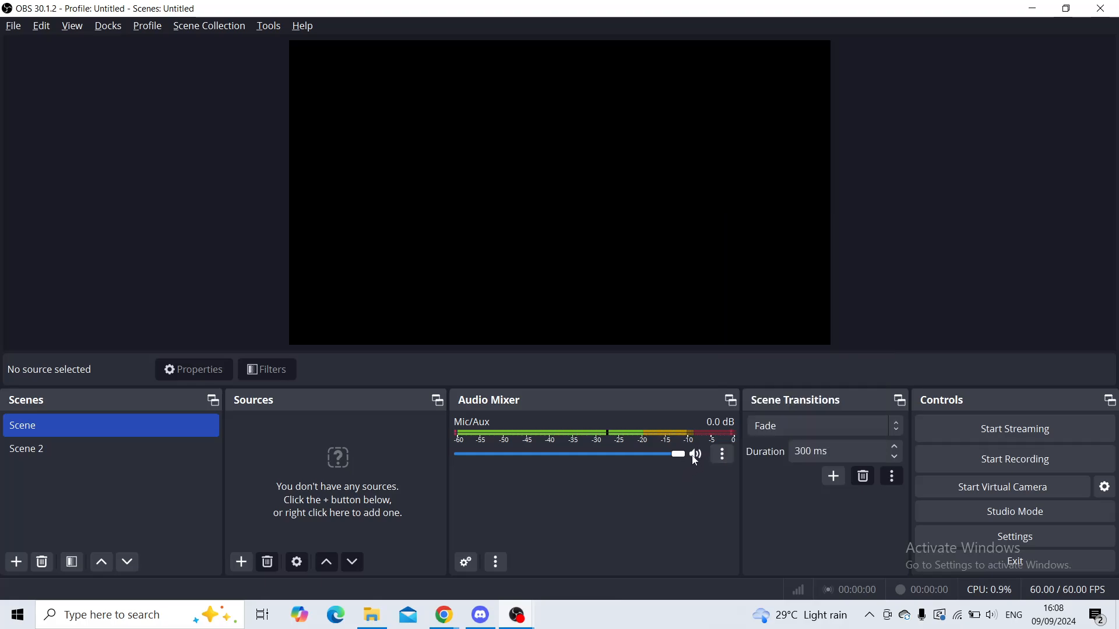
pyautogui.click(496, 561)
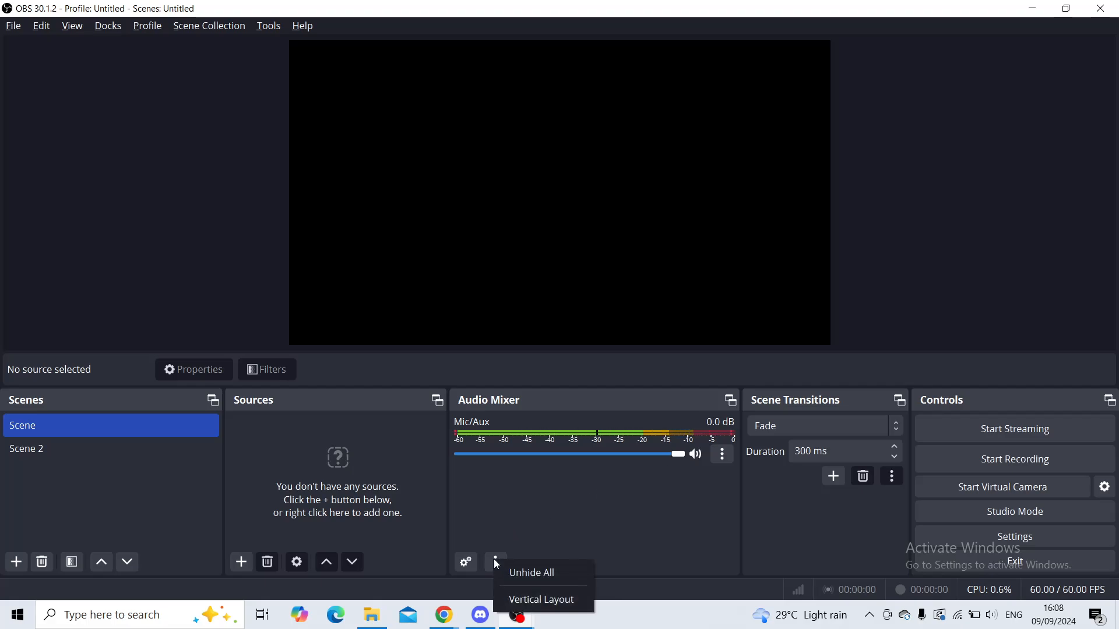
pyautogui.moveTo(531, 572)
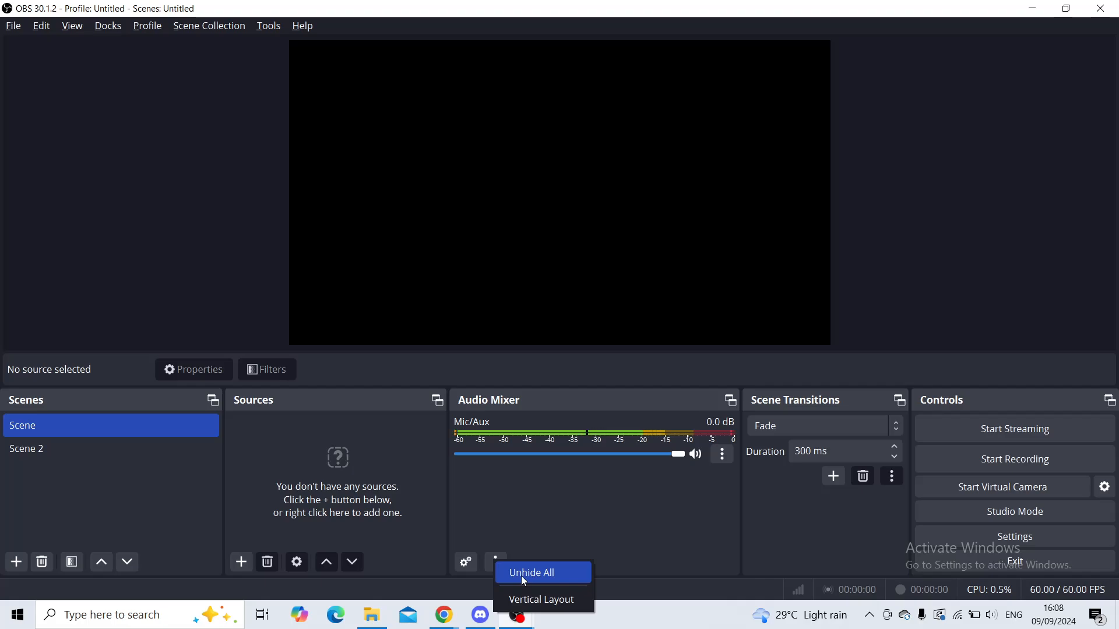
# Unhide all audio sources so Desktop Audio returns alongside Mic/Aux in the mixer.
pyautogui.click(532, 573)
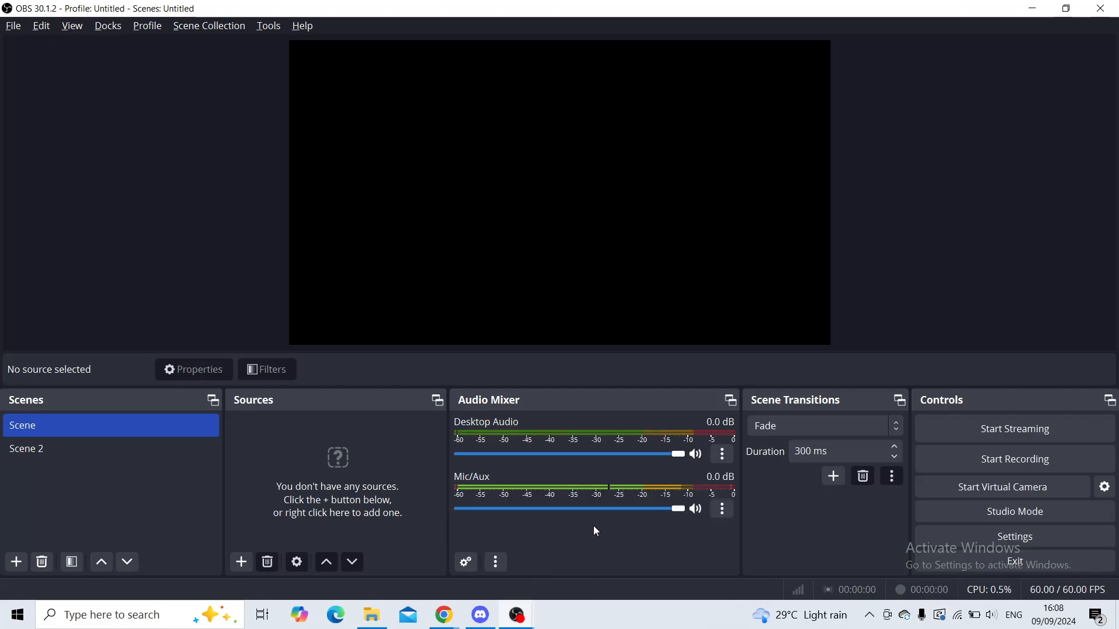